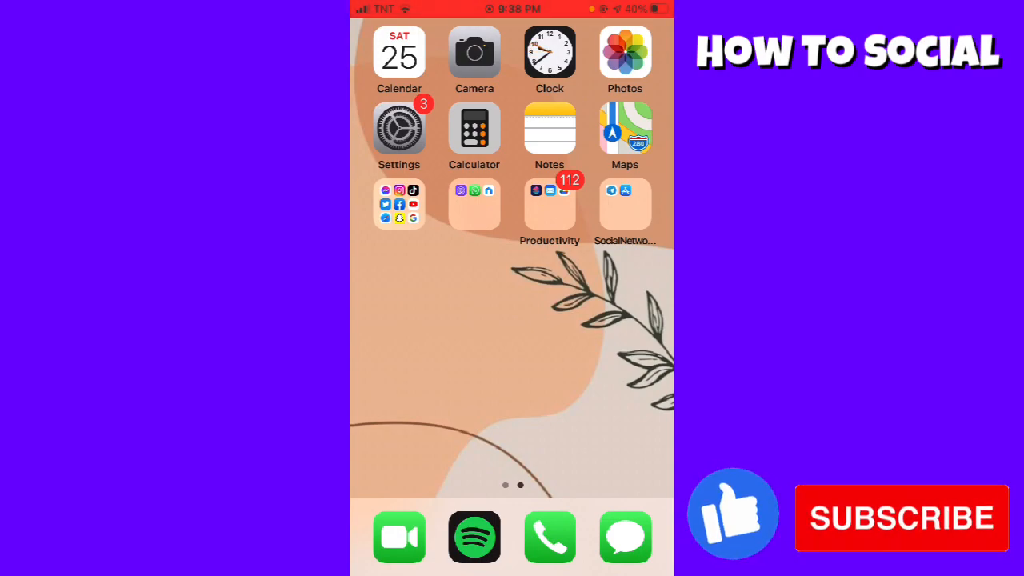
Step: Launch Telegram from the Home Screen folder so its chat list appears
click(550, 205)
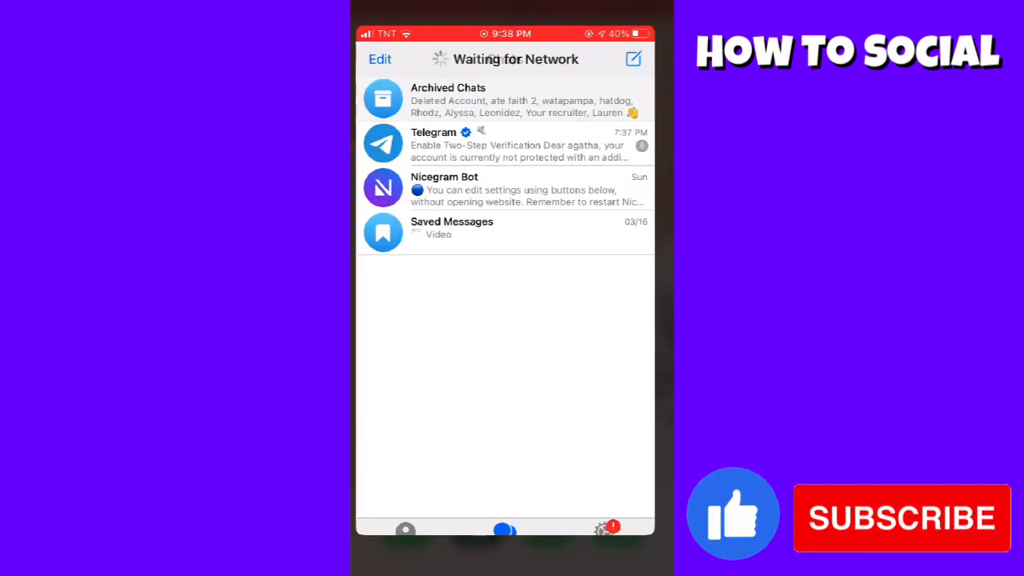